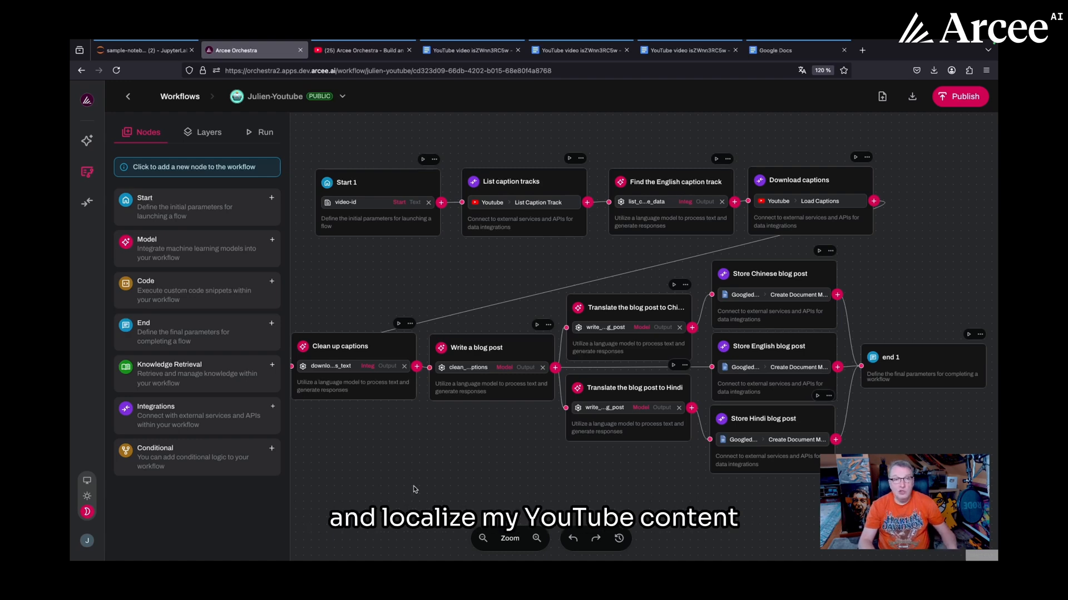
Bring up the generated English blog post document, then another of the generated documents.
{"action": "left_click", "coordinate": [360, 50]}
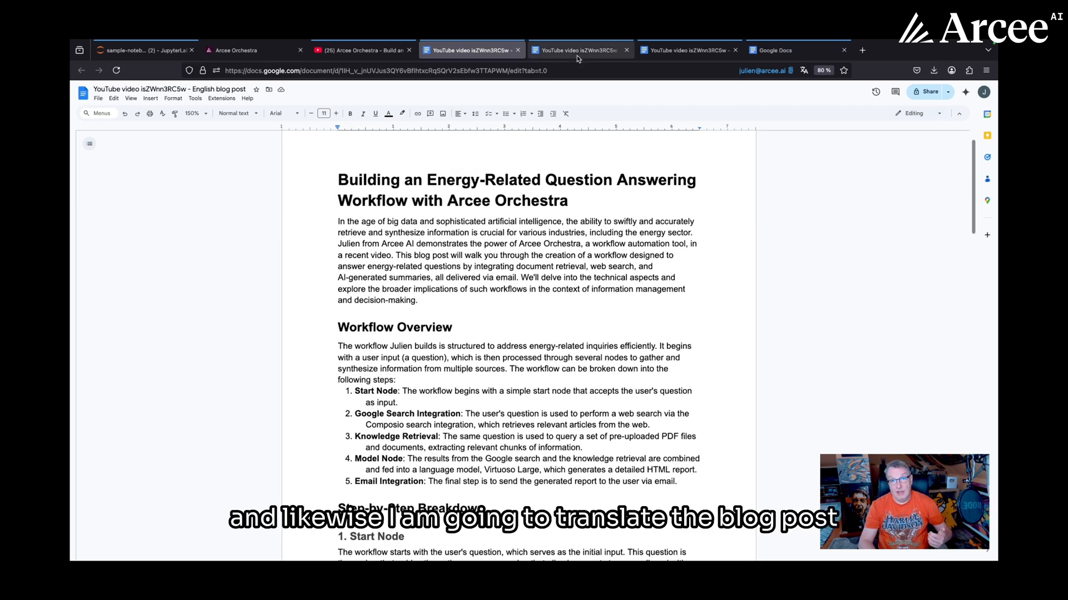
{"action": "left_click", "coordinate": [579, 50]}
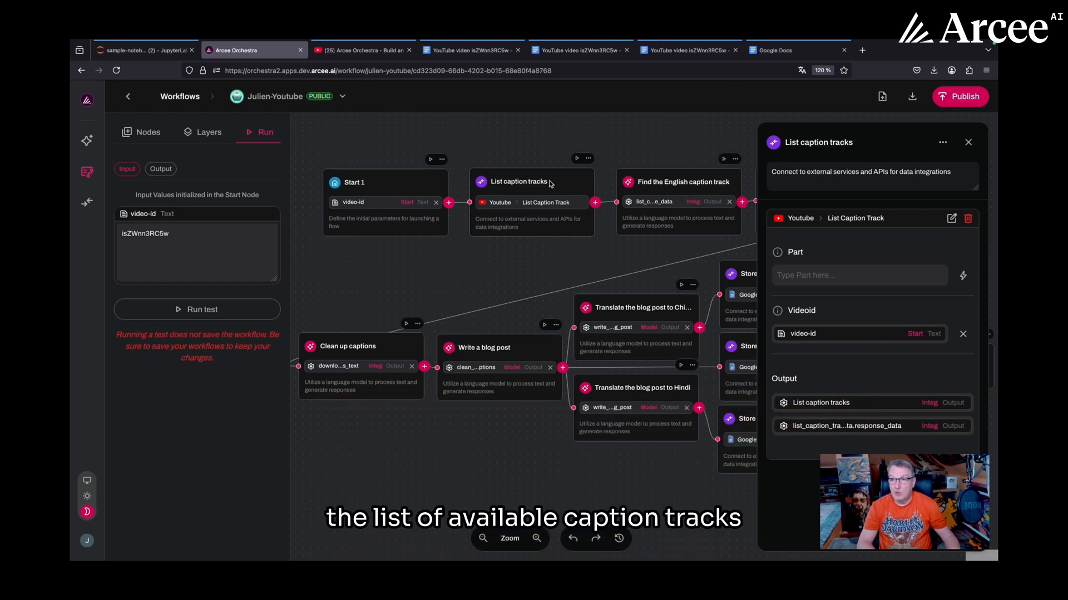
{"action": "mouse_move", "coordinate": [505, 212]}
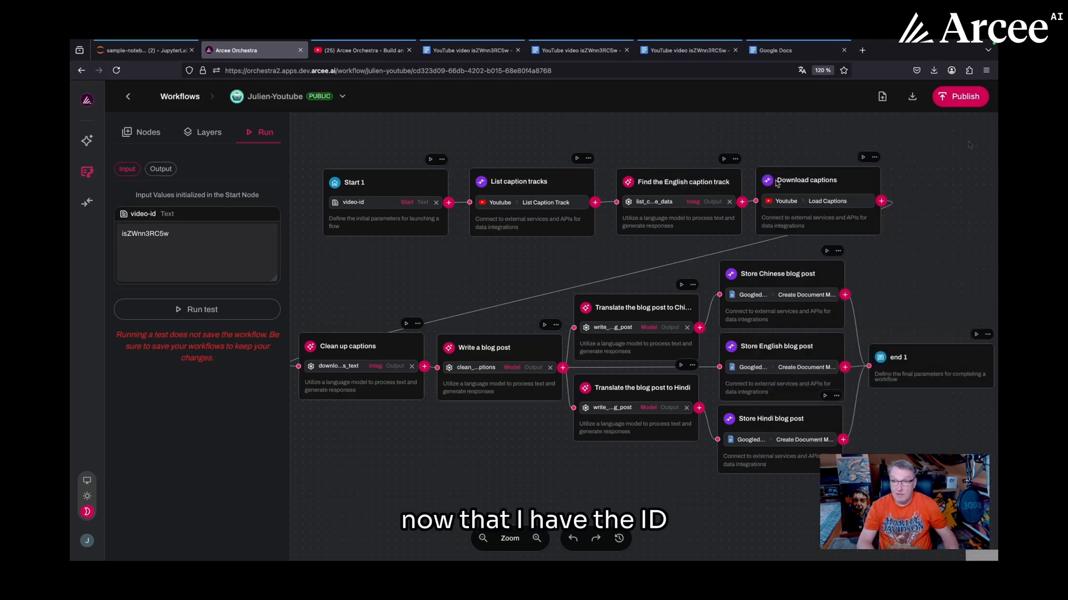
{"action": "left_click", "coordinate": [805, 180]}
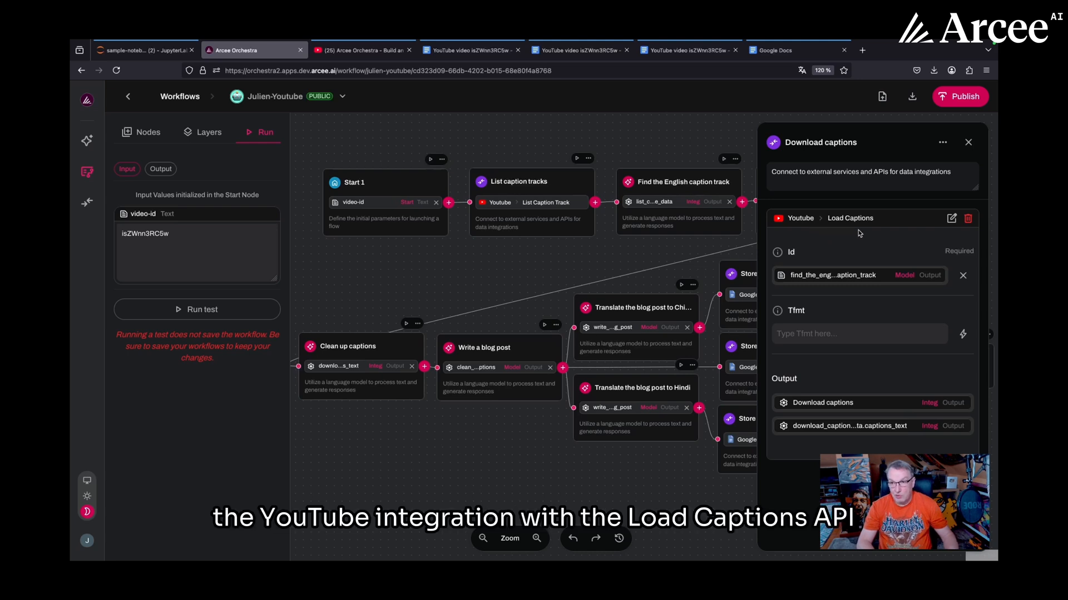
{"action": "mouse_move", "coordinate": [872, 319]}
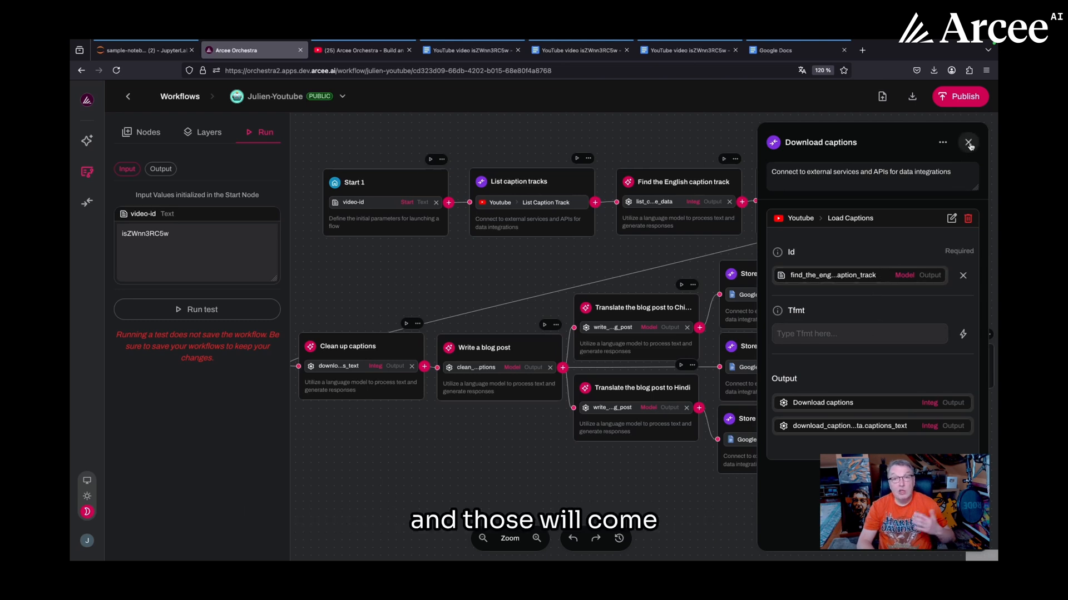
{"action": "left_click", "coordinate": [968, 142]}
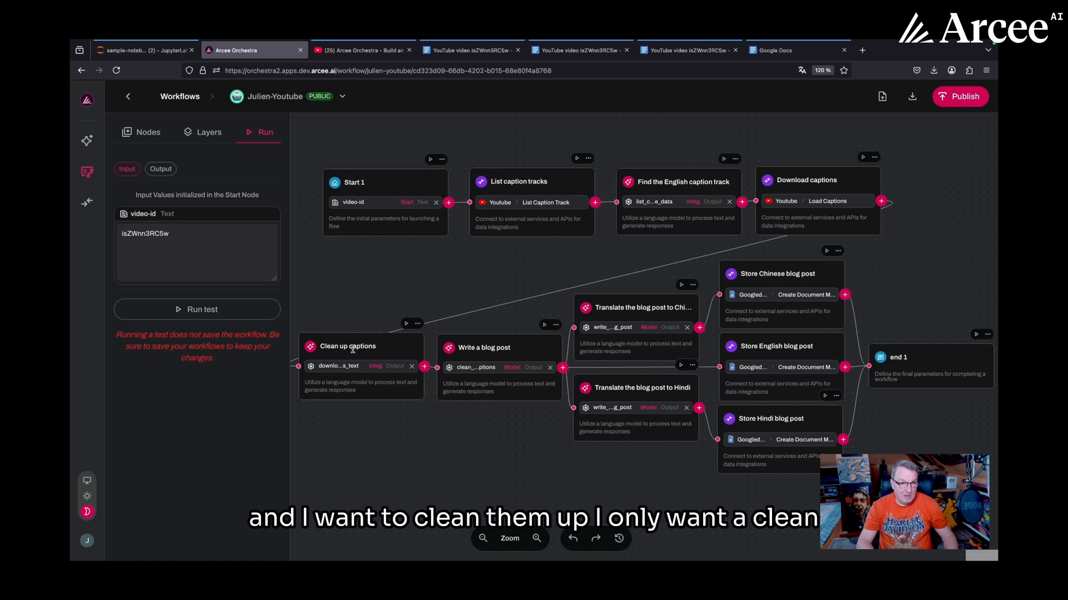
{"action": "left_click", "coordinate": [347, 346]}
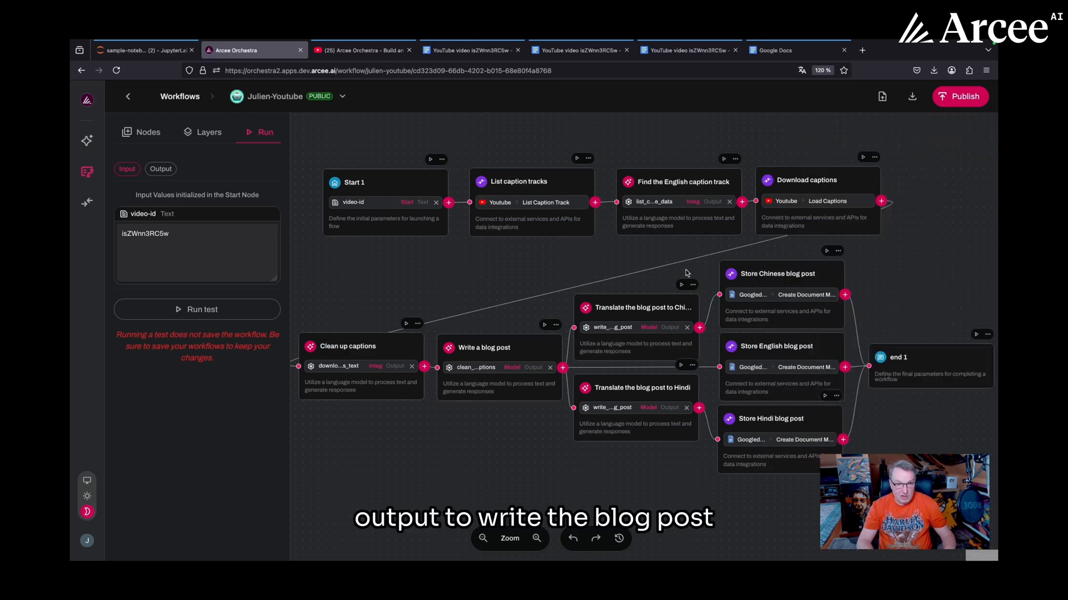
{"action": "left_click", "coordinate": [484, 347]}
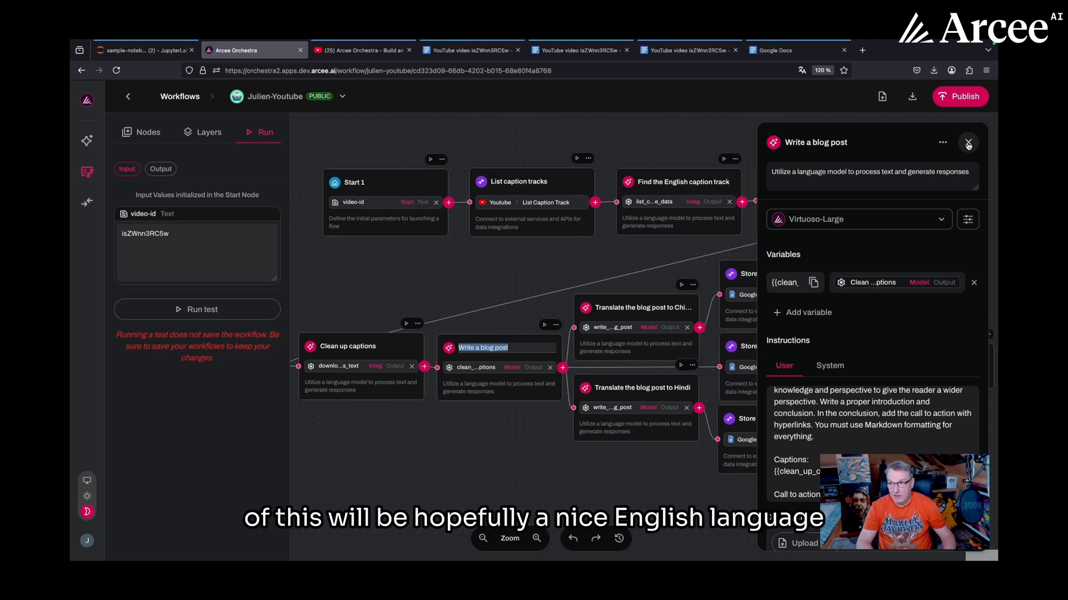
{"action": "left_click", "coordinate": [966, 142]}
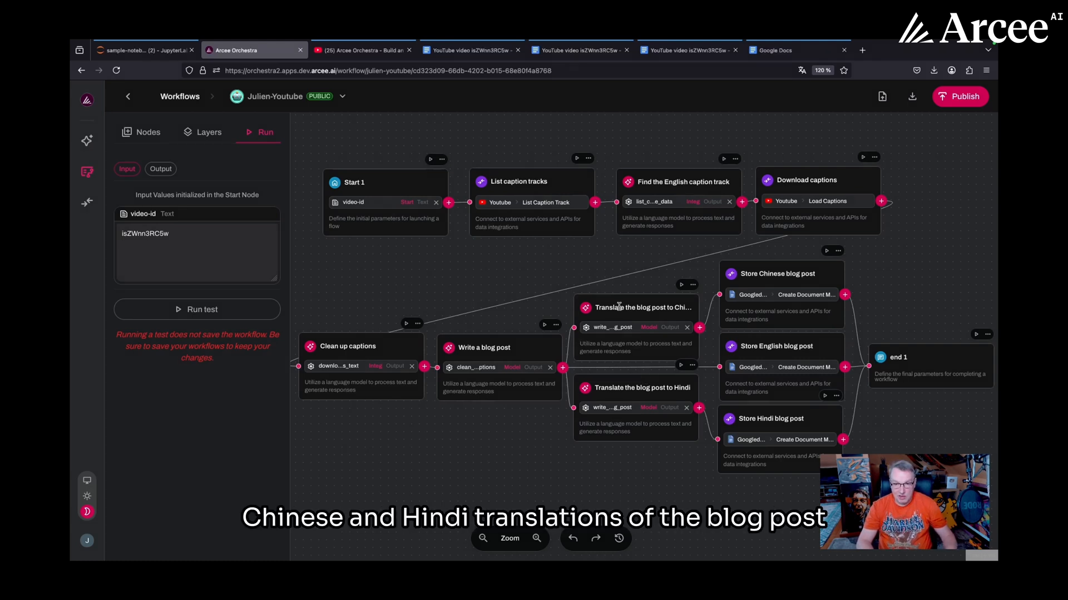
{"action": "left_click", "coordinate": [633, 307]}
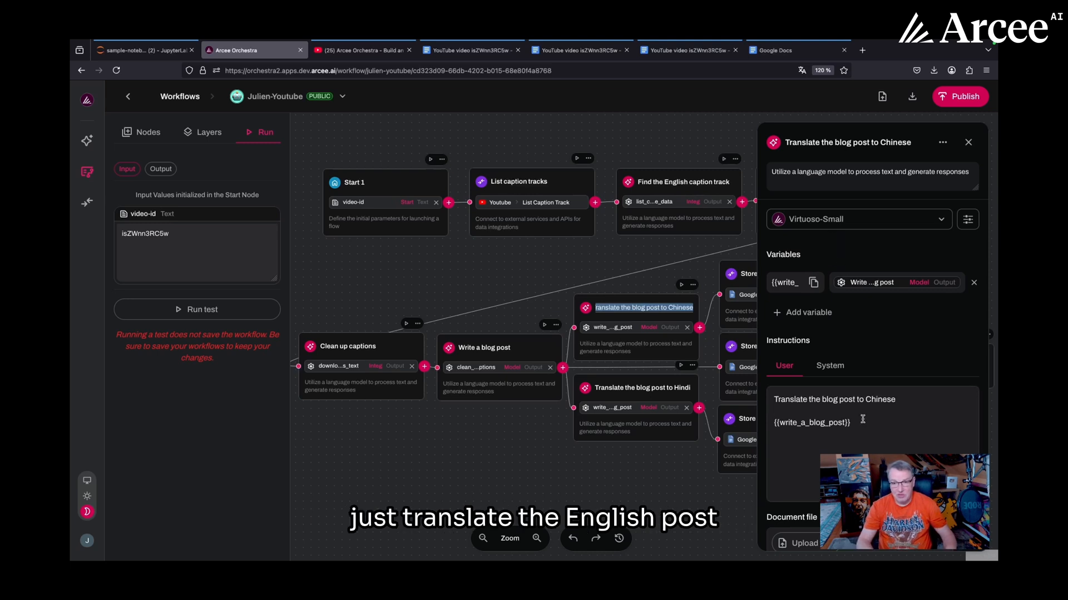
{"action": "mouse_move", "coordinate": [947, 157]}
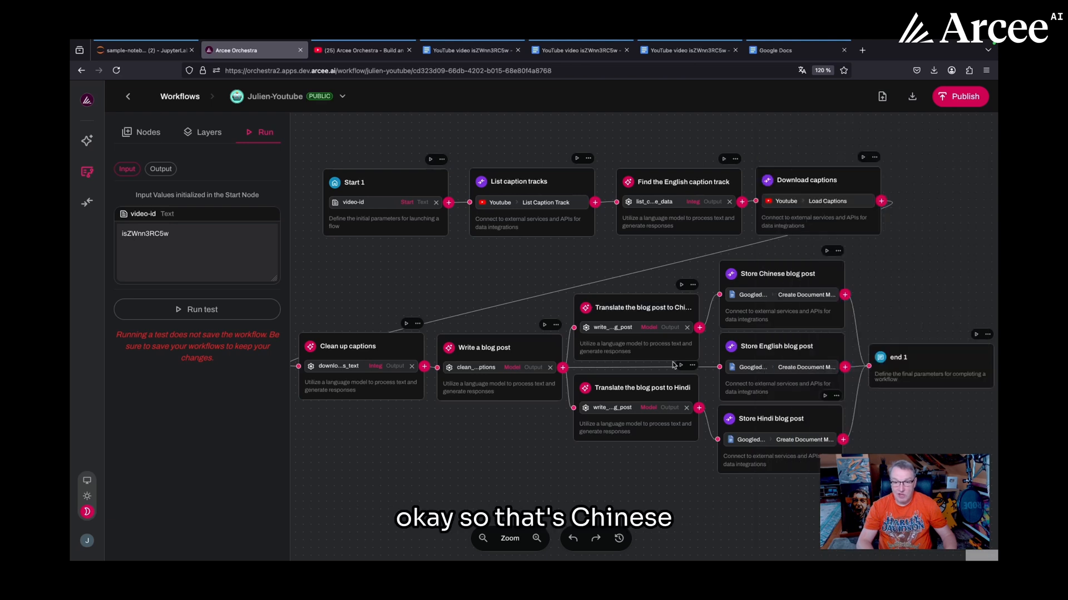
{"action": "left_click", "coordinate": [635, 387]}
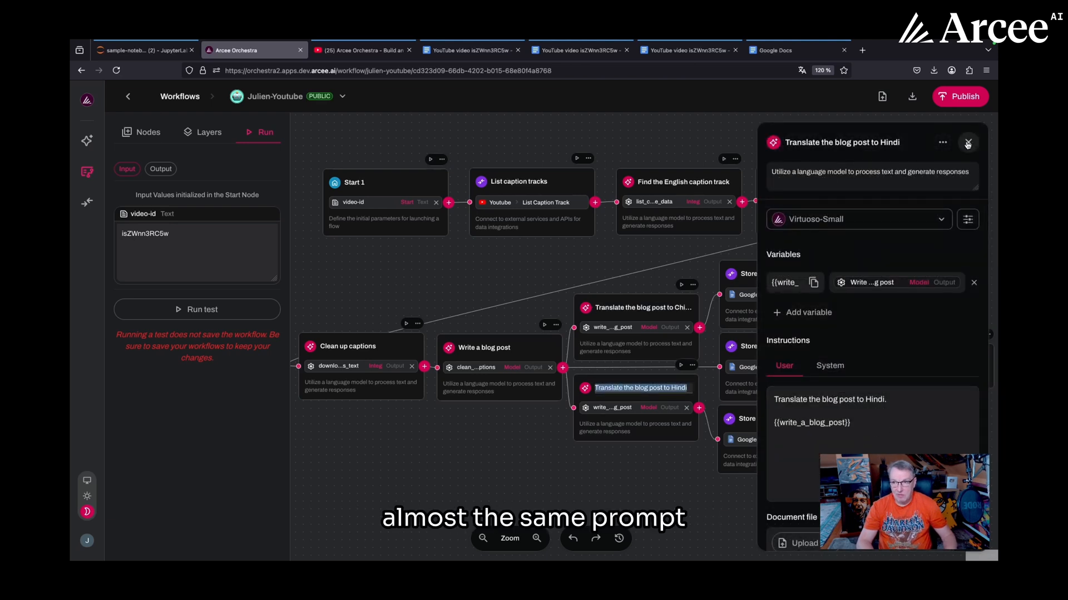
{"action": "left_click", "coordinate": [967, 143]}
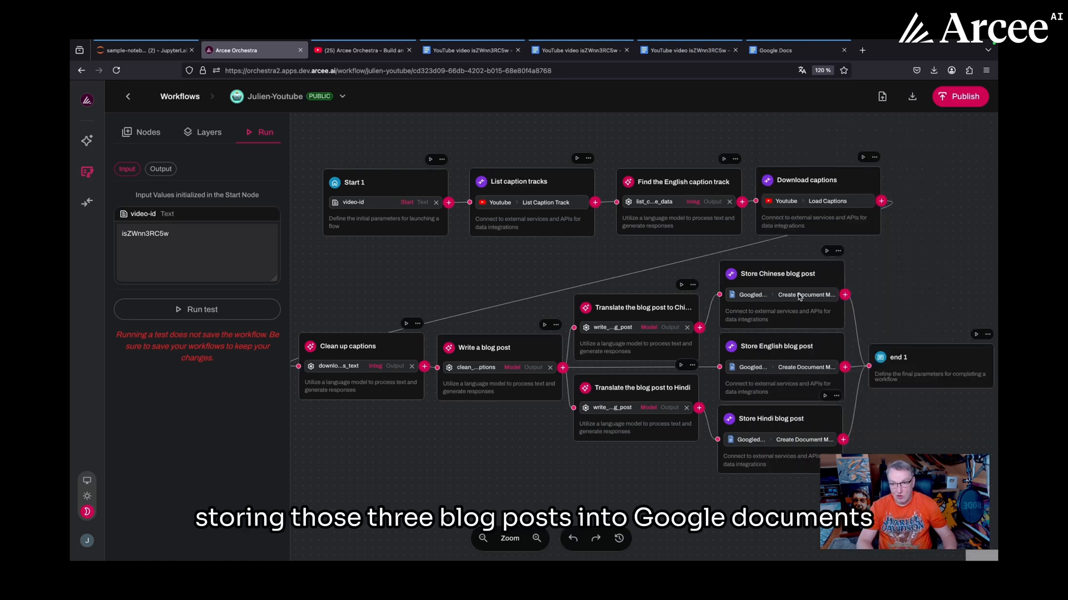
{"action": "left_click", "coordinate": [775, 273]}
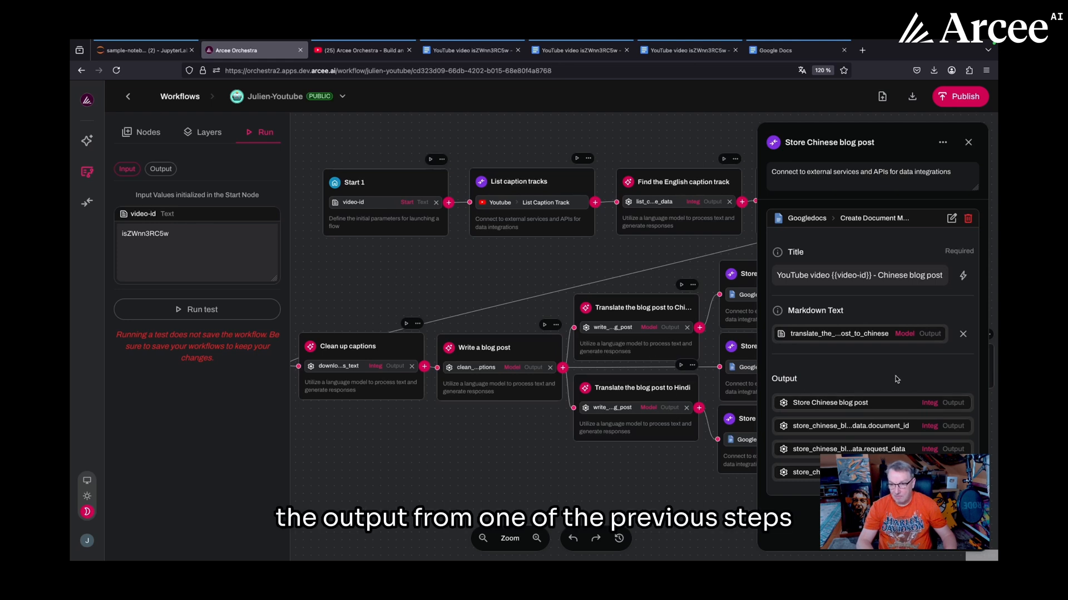
{"action": "left_click", "coordinate": [967, 143]}
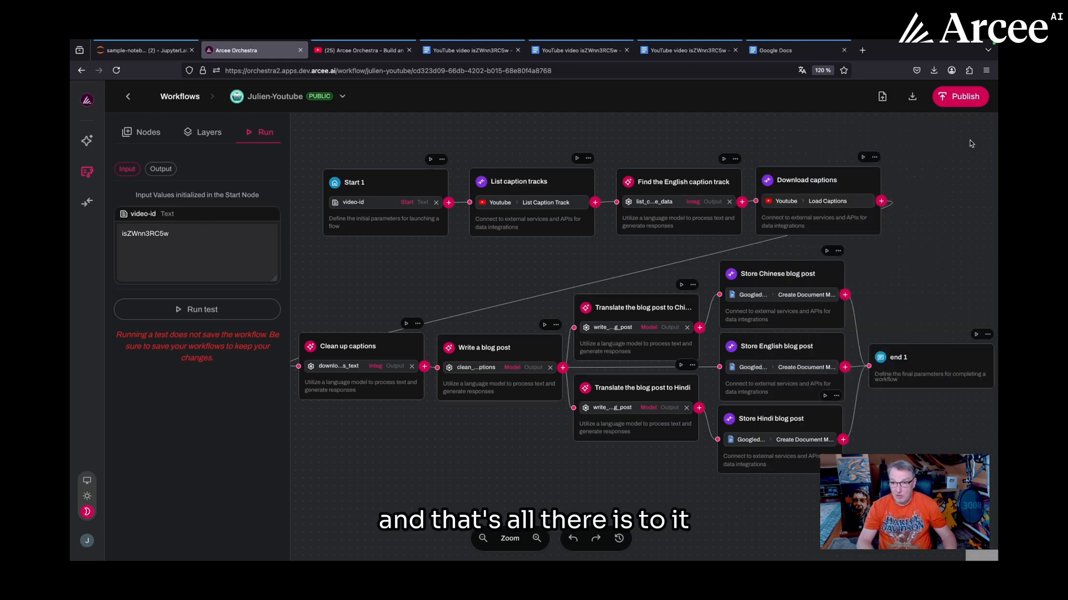
{"action": "mouse_move", "coordinate": [811, 324]}
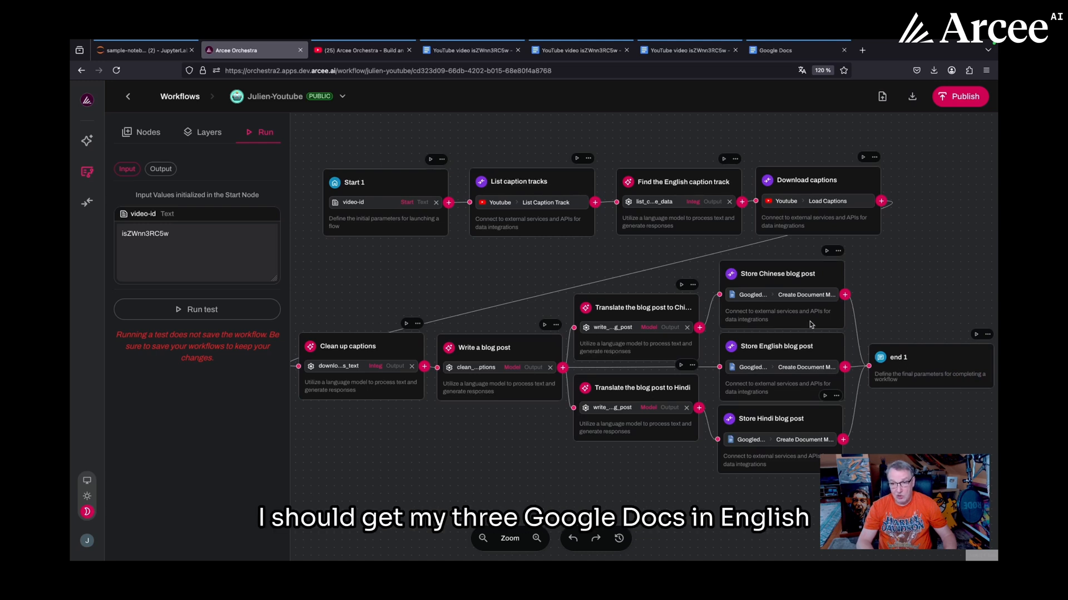
{"action": "mouse_move", "coordinate": [896, 414]}
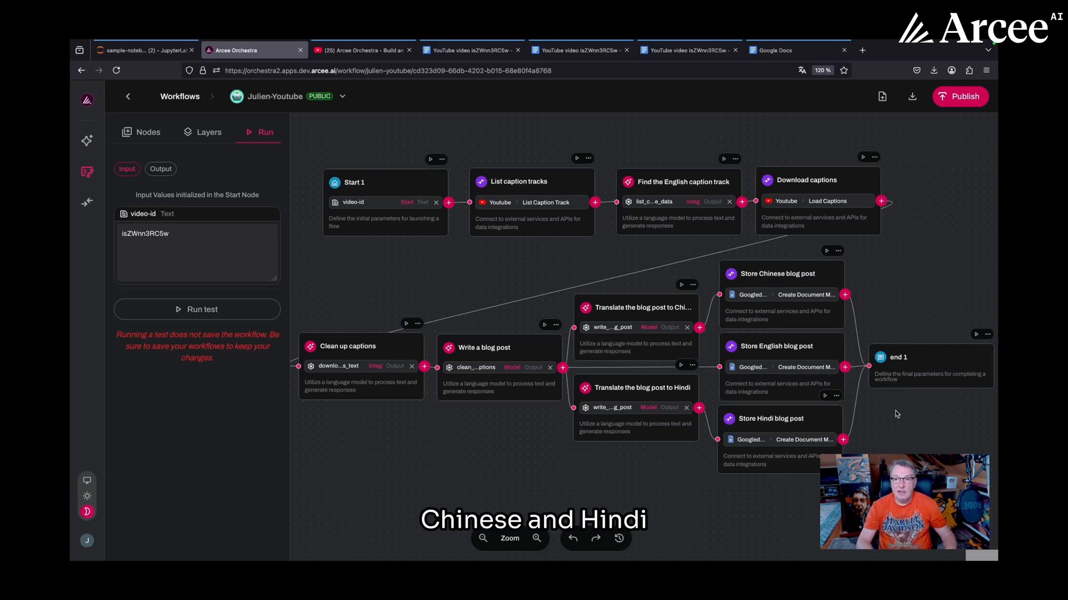
Open the chat where the julien-youtube workflow ran, glance at the source video, and return to Orchestra.
{"action": "left_click", "coordinate": [198, 256]}
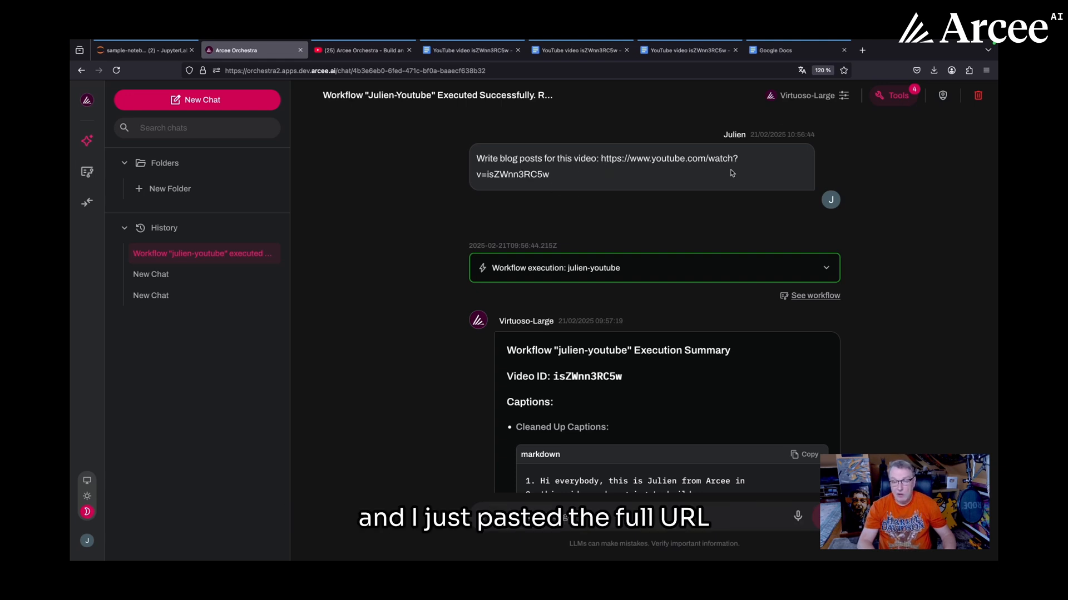
{"action": "left_click", "coordinate": [360, 50]}
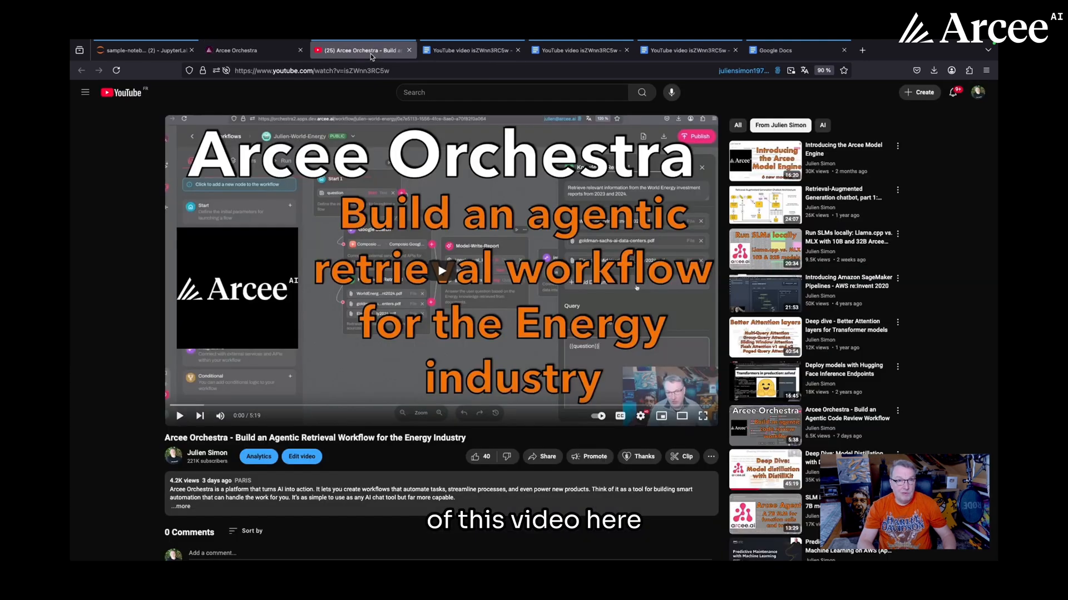
{"action": "left_click", "coordinate": [252, 50]}
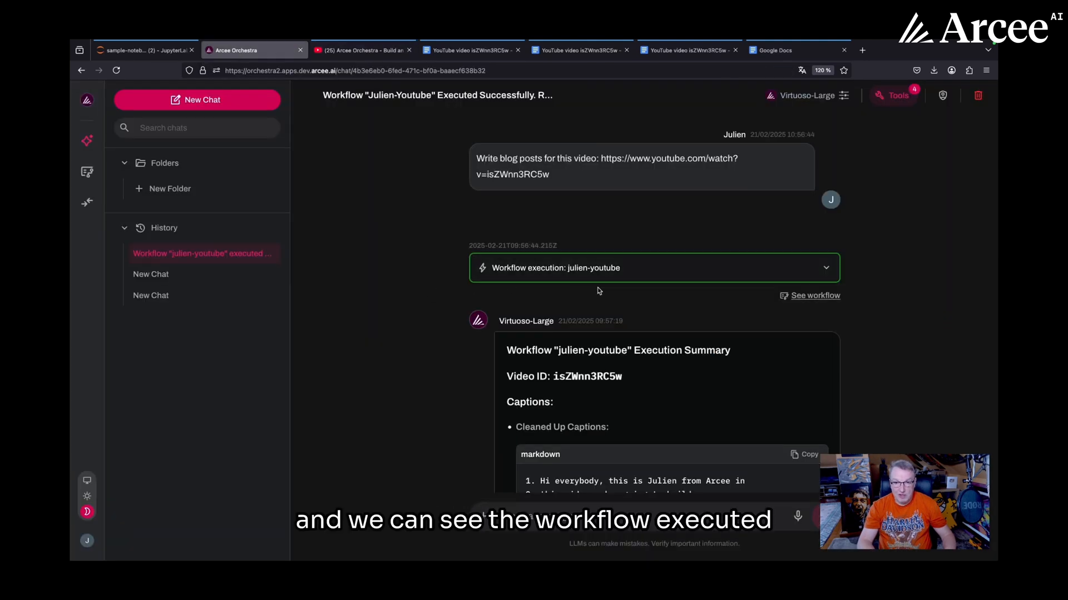
{"action": "mouse_move", "coordinate": [671, 285]}
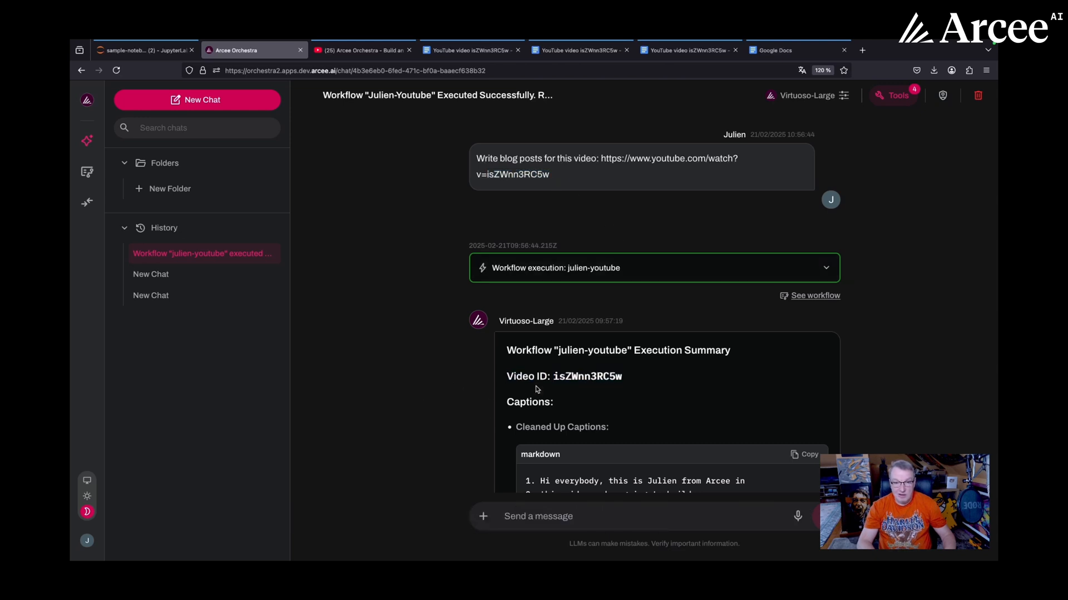
{"action": "scroll", "scroll_direction": "down", "scroll_amount": 3}
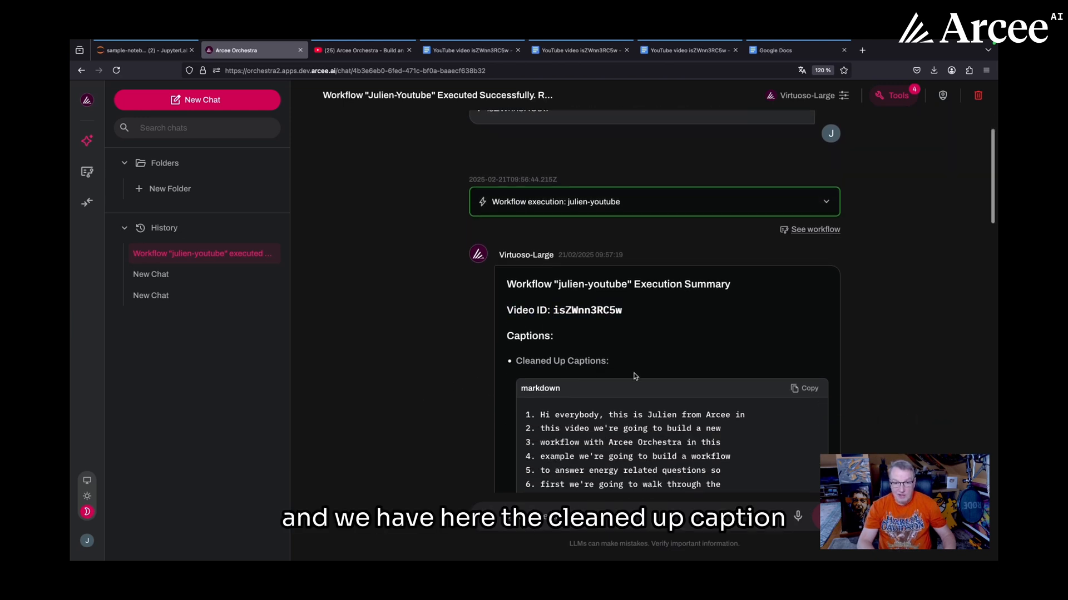
{"action": "scroll", "scroll_direction": "down", "scroll_amount": 3}
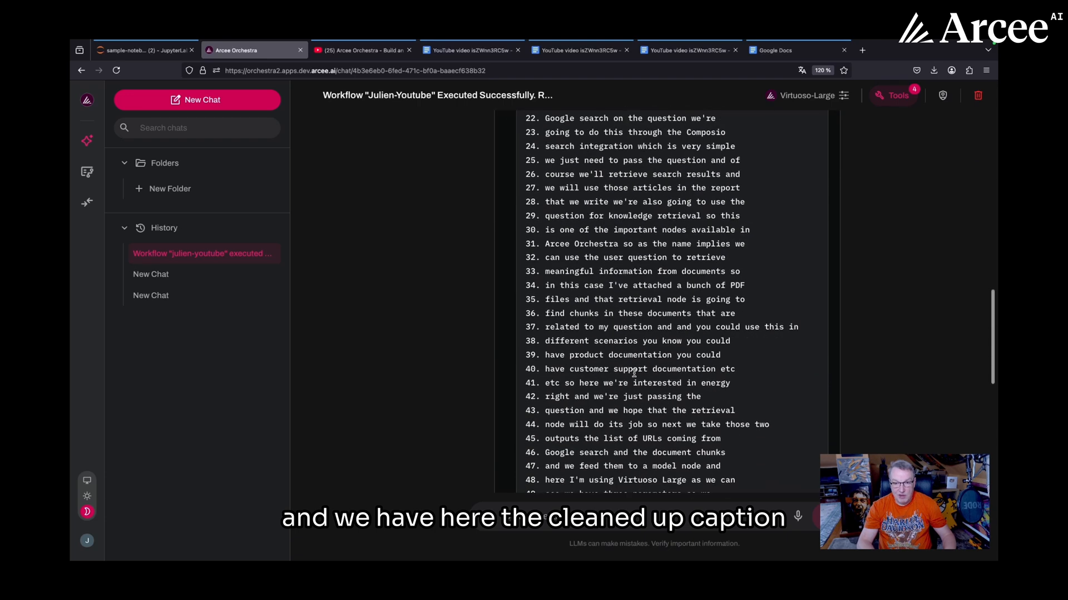
{"action": "scroll", "scroll_direction": "down", "scroll_amount": 3}
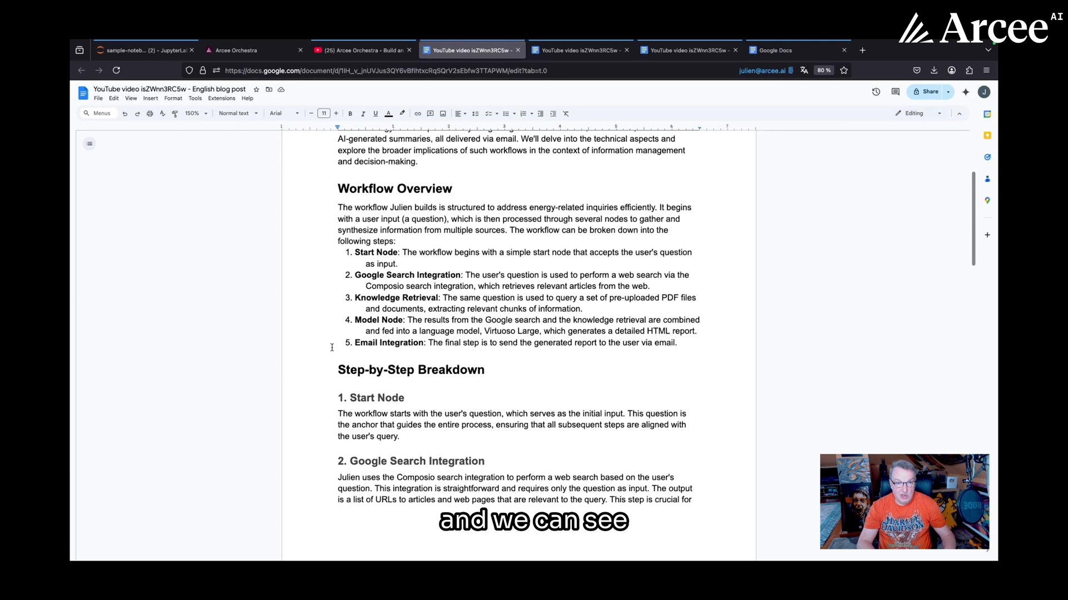
Read down the English blog post's Workflow Overview and Step-by-Step Breakdown sections.
{"action": "scroll", "scroll_direction": "down", "scroll_amount": 3}
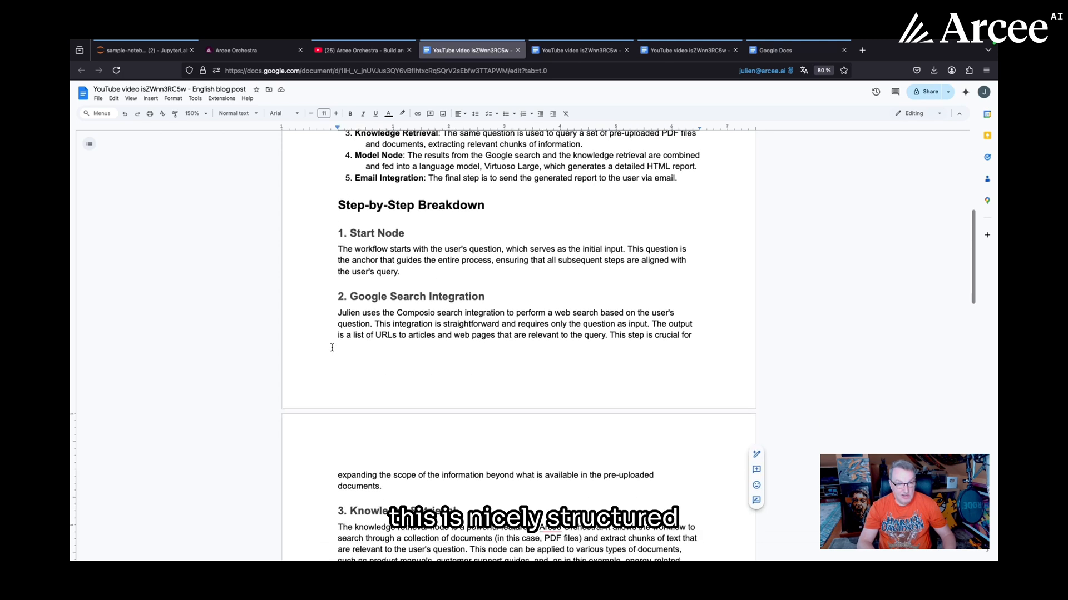
{"action": "scroll", "scroll_direction": "down", "scroll_amount": 3}
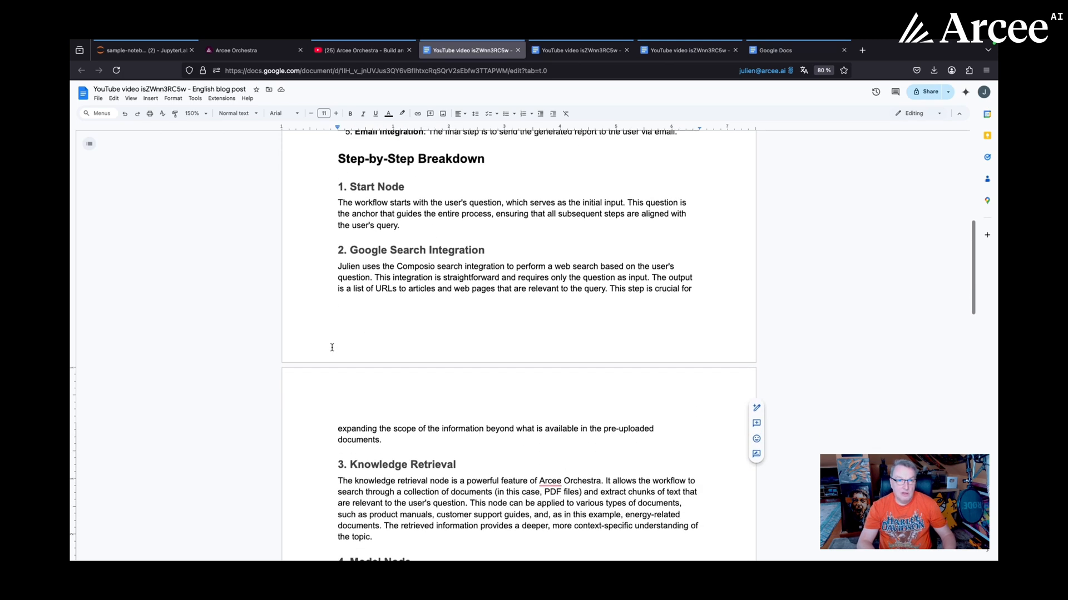
{"action": "scroll", "scroll_direction": "down", "scroll_amount": 3}
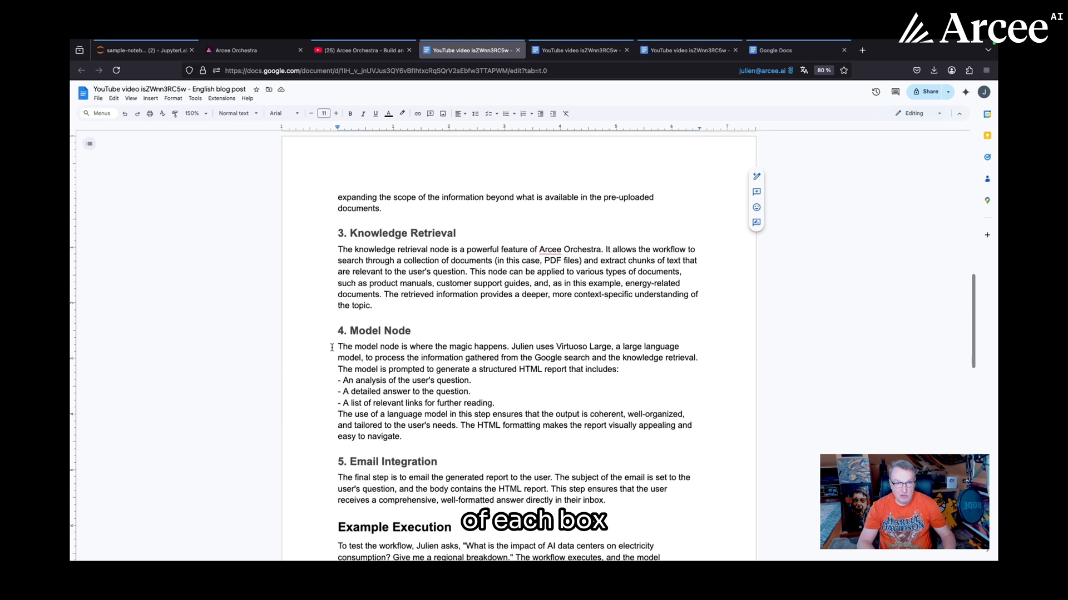
{"action": "scroll", "scroll_direction": "down", "scroll_amount": 3}
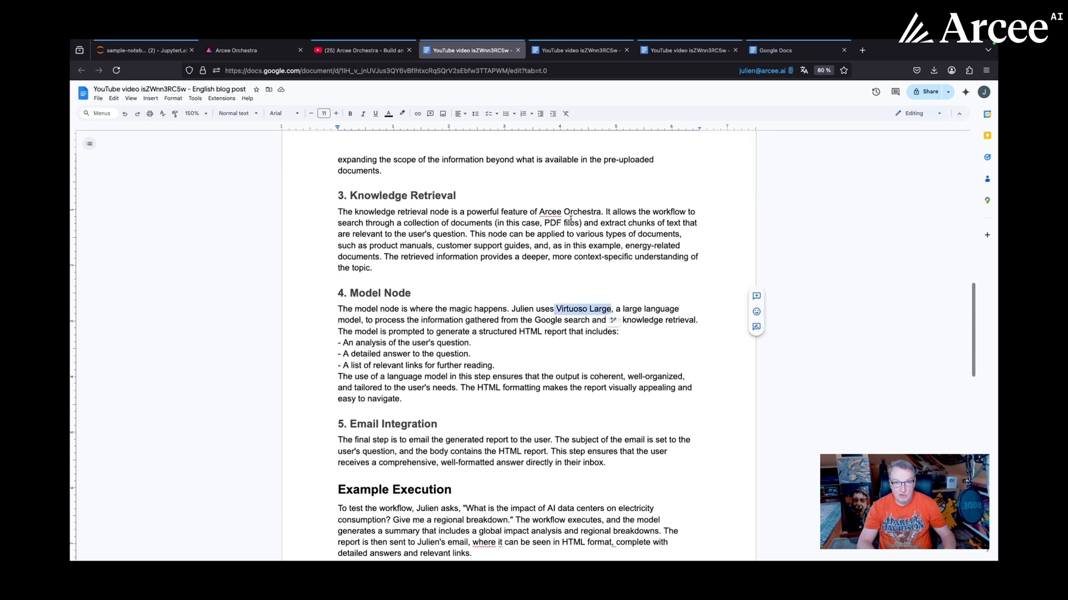
{"action": "scroll", "scroll_direction": "down", "scroll_amount": 3}
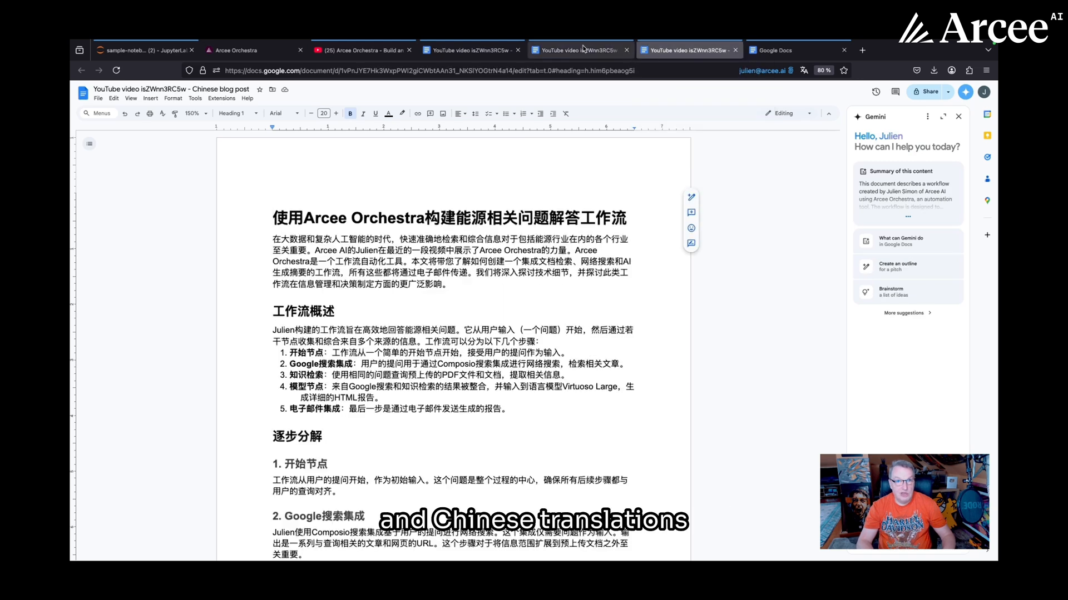
Review the Hindi blog post against Gemini's English back-translation down to the conclusion.
{"action": "left_click", "coordinate": [579, 50]}
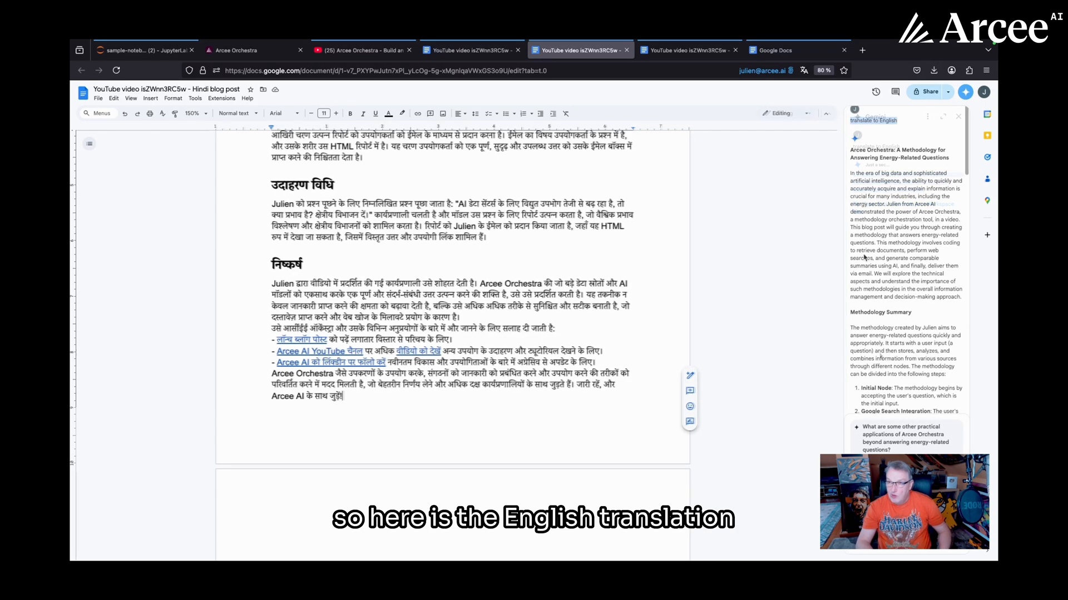
{"action": "scroll", "scroll_direction": "down", "scroll_amount": 3}
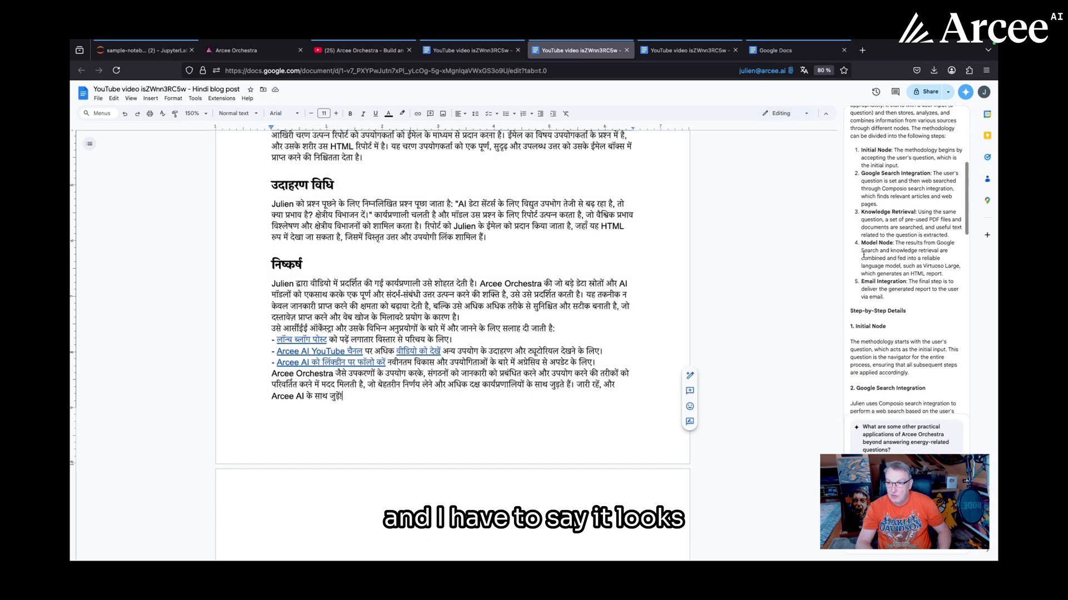
{"action": "scroll", "scroll_direction": "down", "scroll_amount": 3}
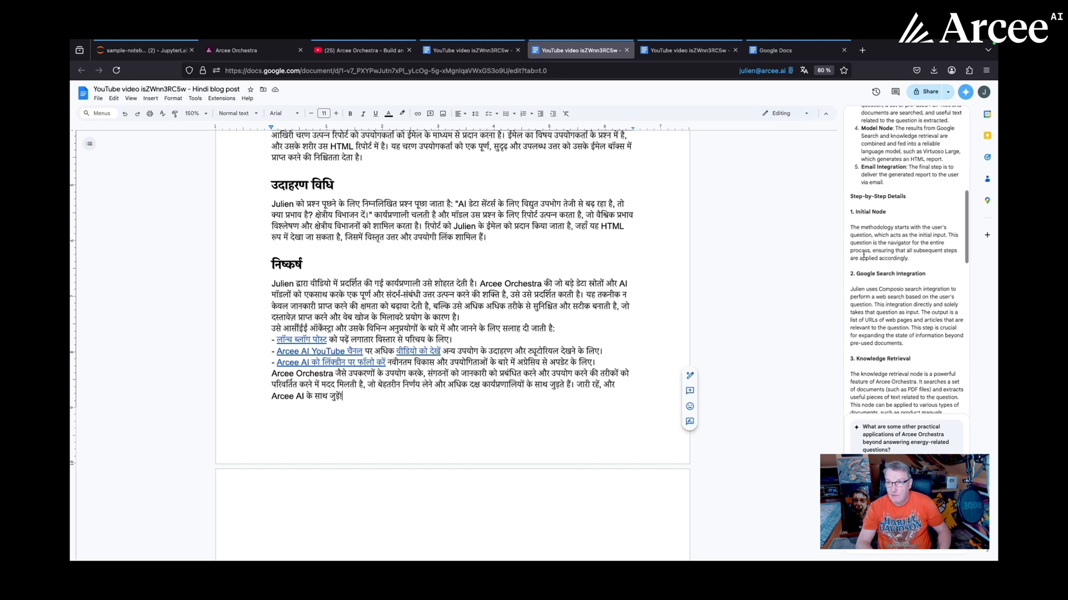
{"action": "scroll", "scroll_direction": "down", "scroll_amount": 3}
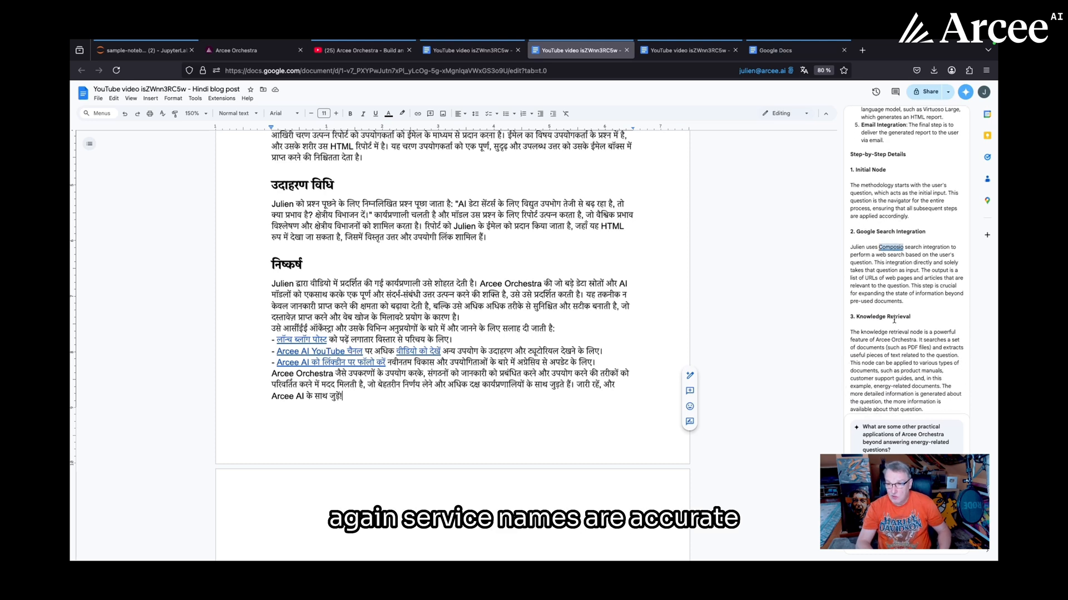
{"action": "scroll", "scroll_direction": "down", "scroll_amount": 3}
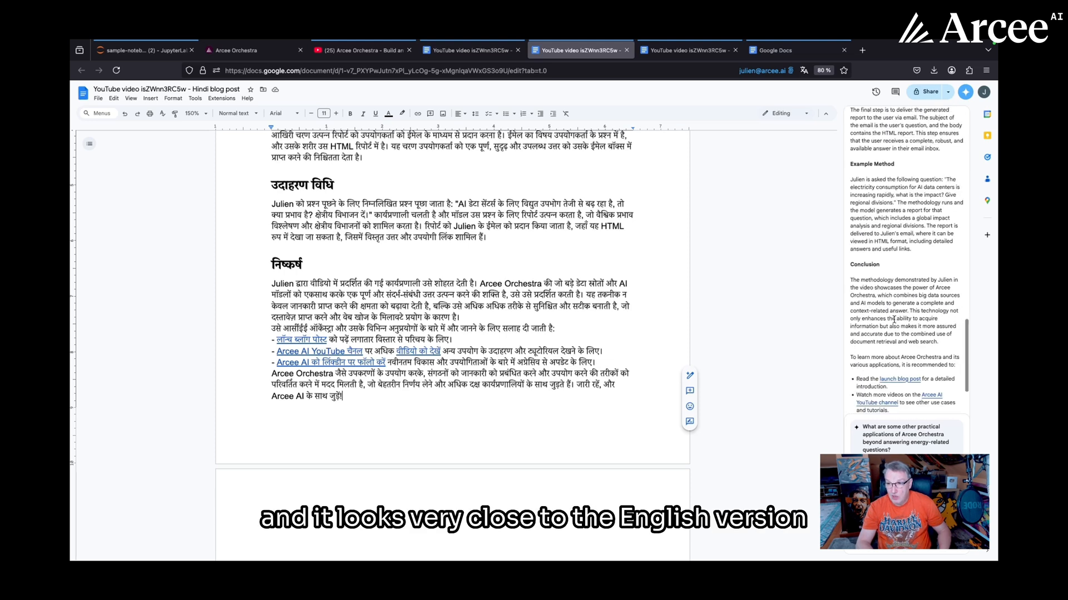
{"action": "scroll", "scroll_direction": "down", "scroll_amount": 3}
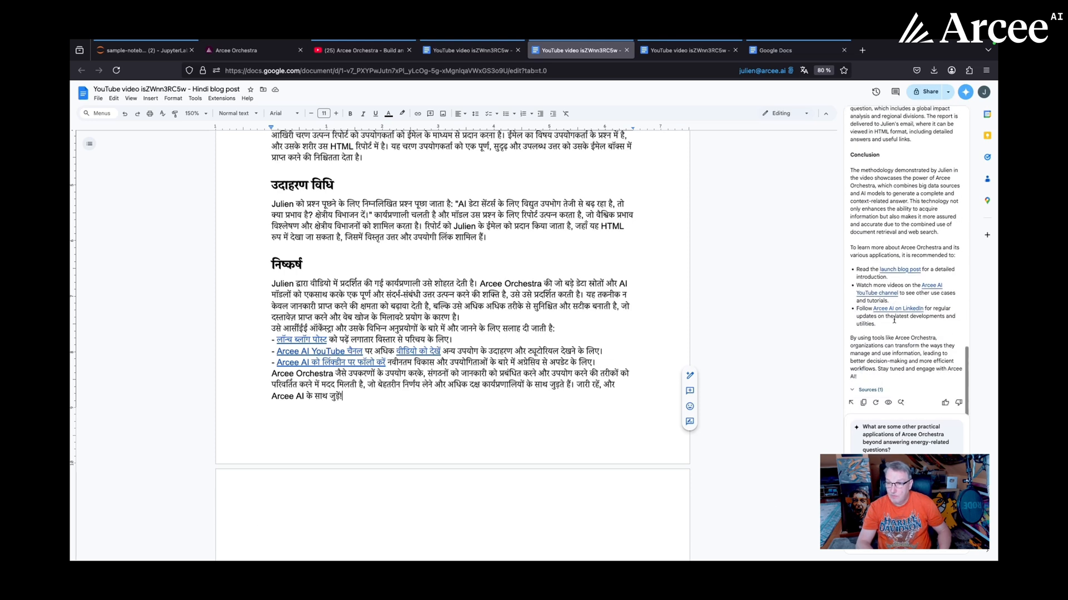
Review the Chinese blog post against Gemini's English back-translation, then return to the Julien-Youtube workflow.
{"action": "left_click", "coordinate": [687, 75]}
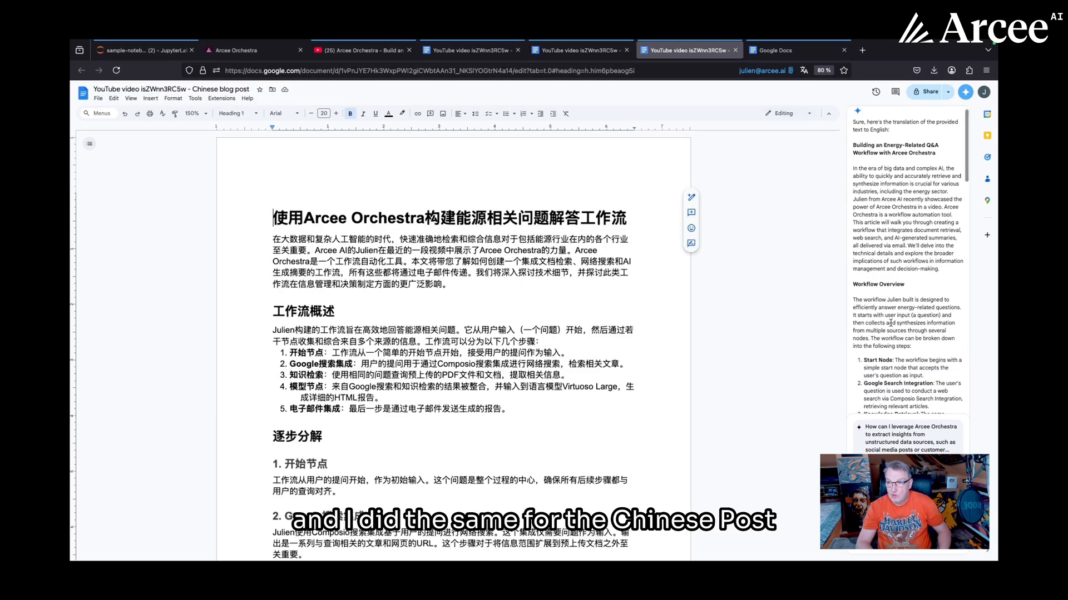
{"action": "scroll", "scroll_direction": "down", "scroll_amount": 3}
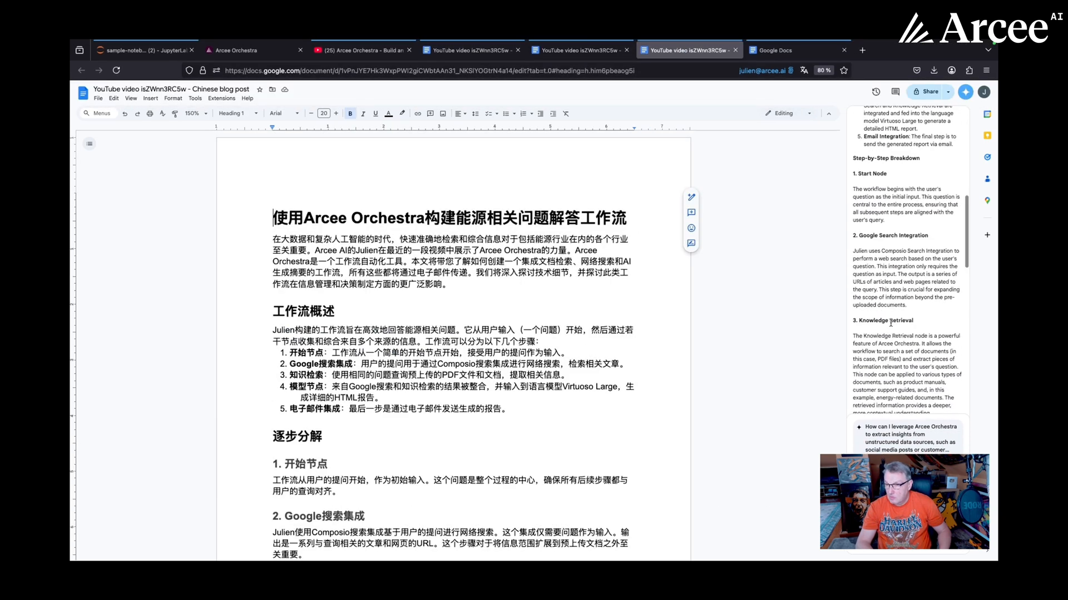
{"action": "scroll", "scroll_direction": "down", "scroll_amount": 3}
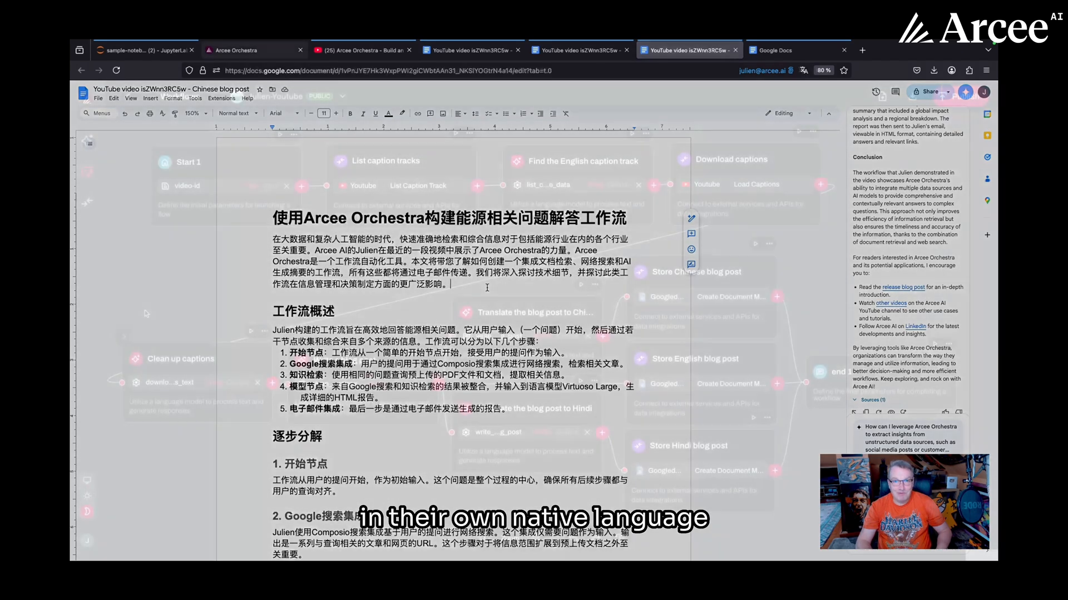
{"action": "left_click", "coordinate": [252, 50]}
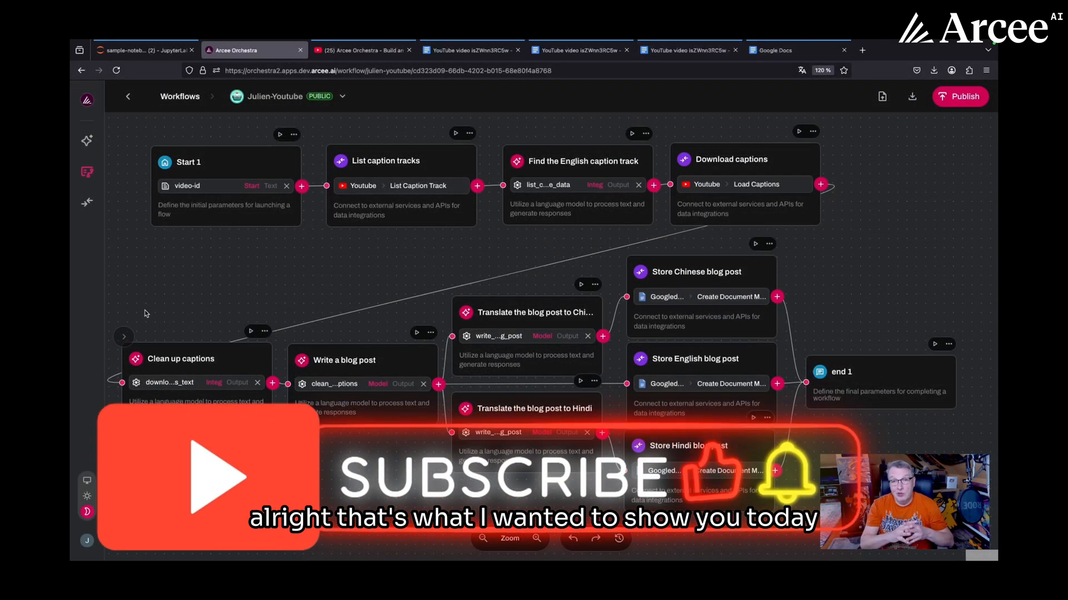